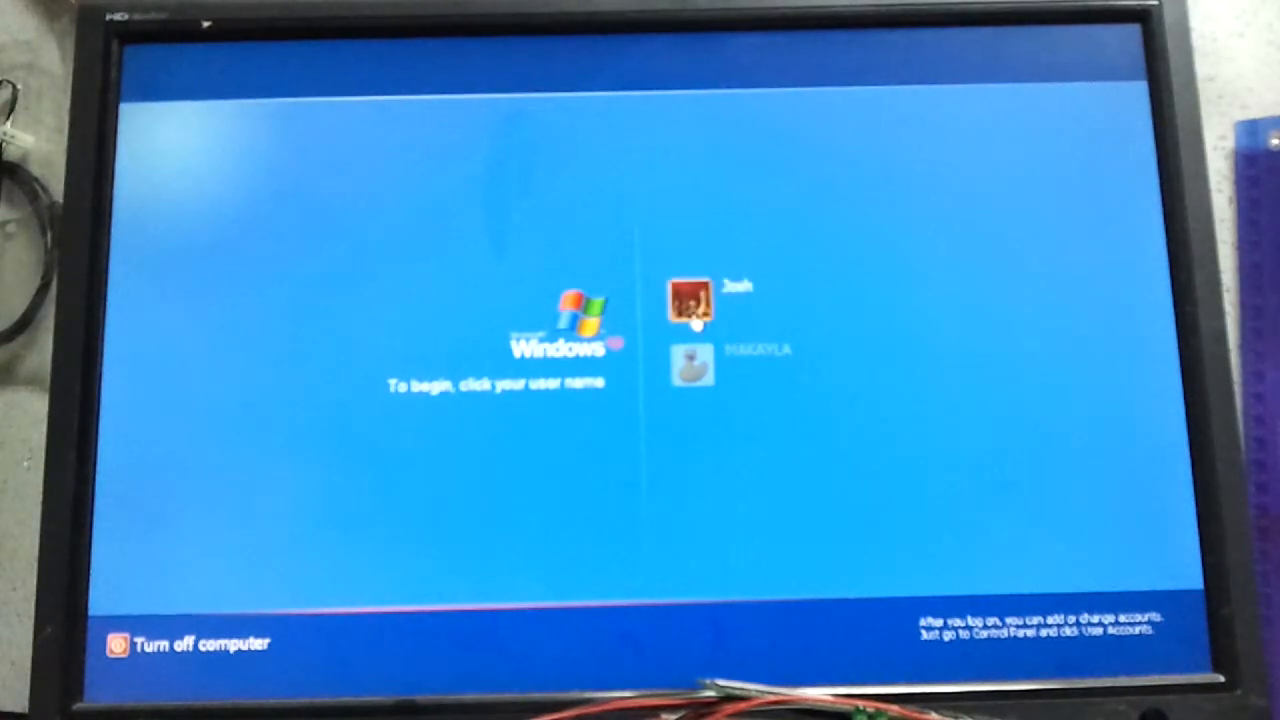
Log on to the user account from the Windows XP Welcome screen.
click(692, 300)
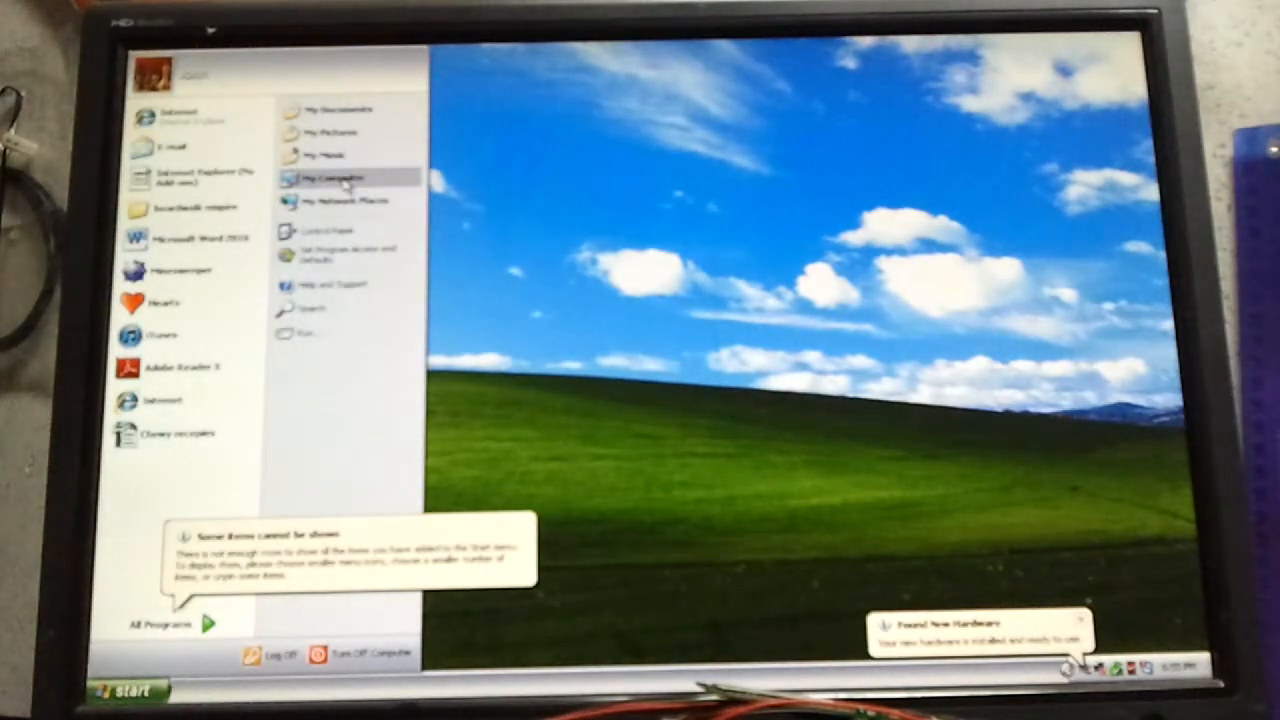
Run setup from the Removable Disk to start the Windows 7 installer.
click(332, 176)
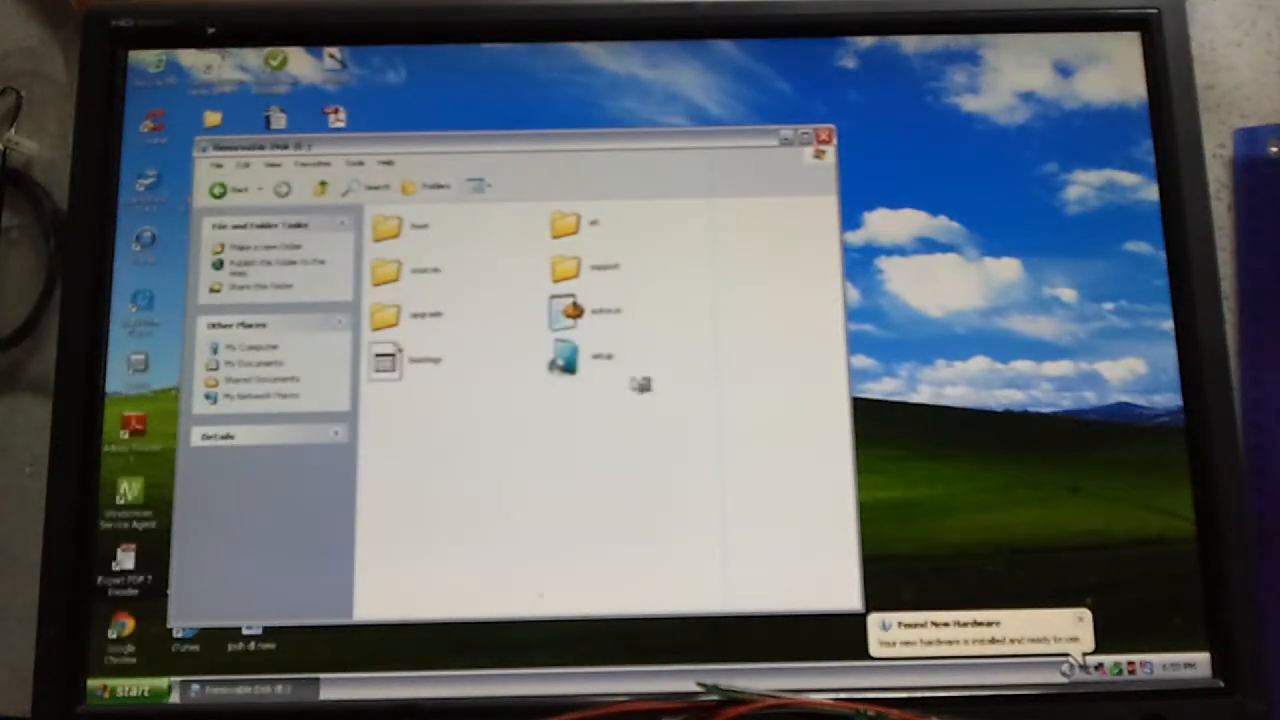
click(564, 358)
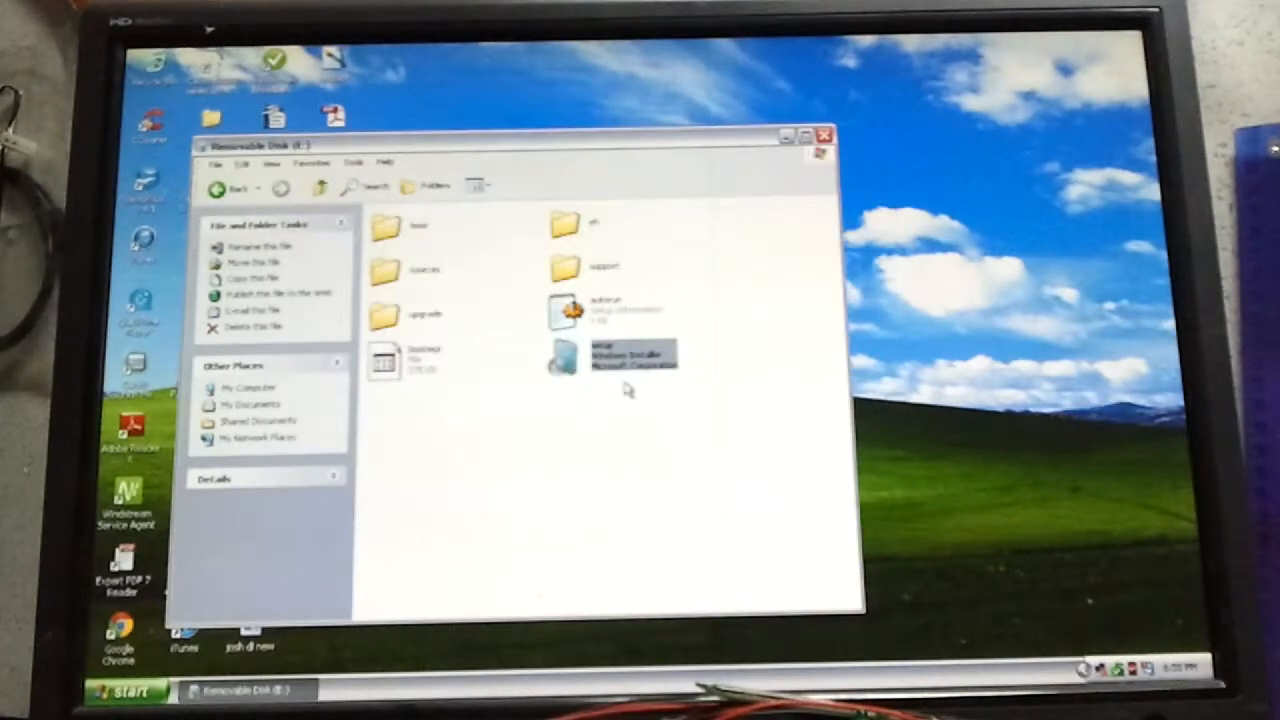
click(824, 136)
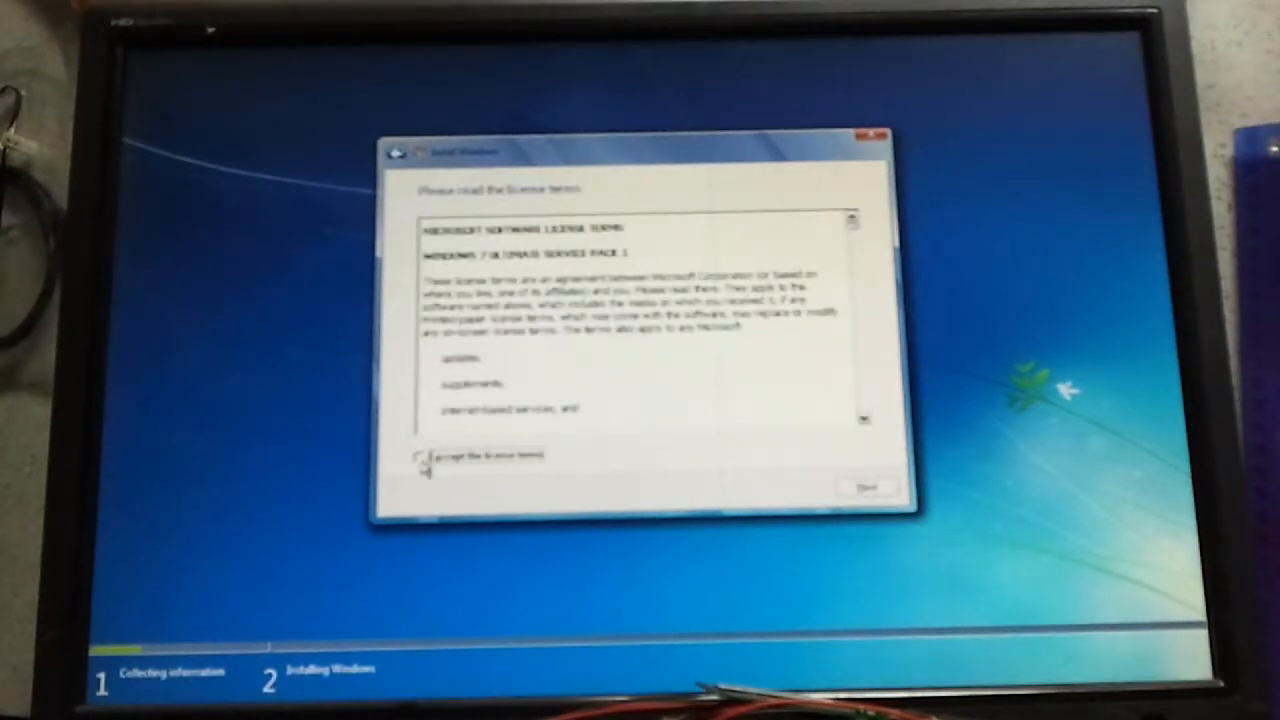
Accept the Windows 7 license terms and dismiss the 'cannot upgrade XP directly' compatibility report.
click(866, 488)
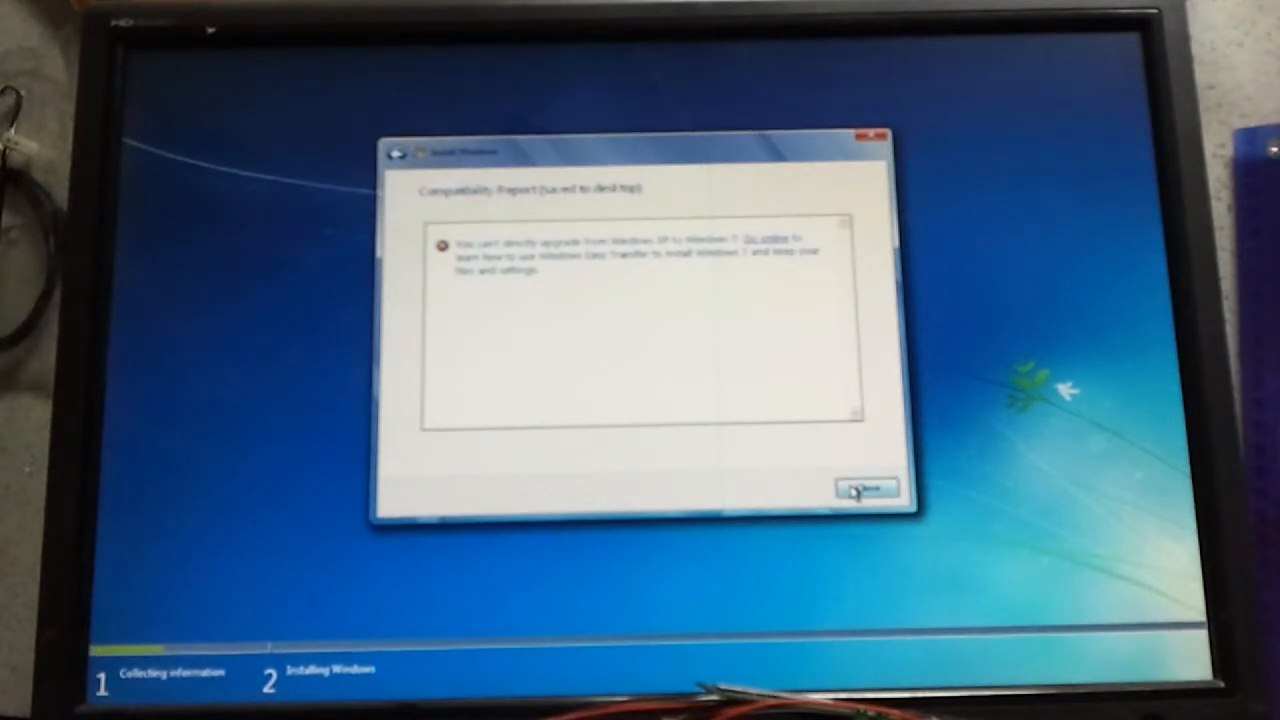
click(866, 488)
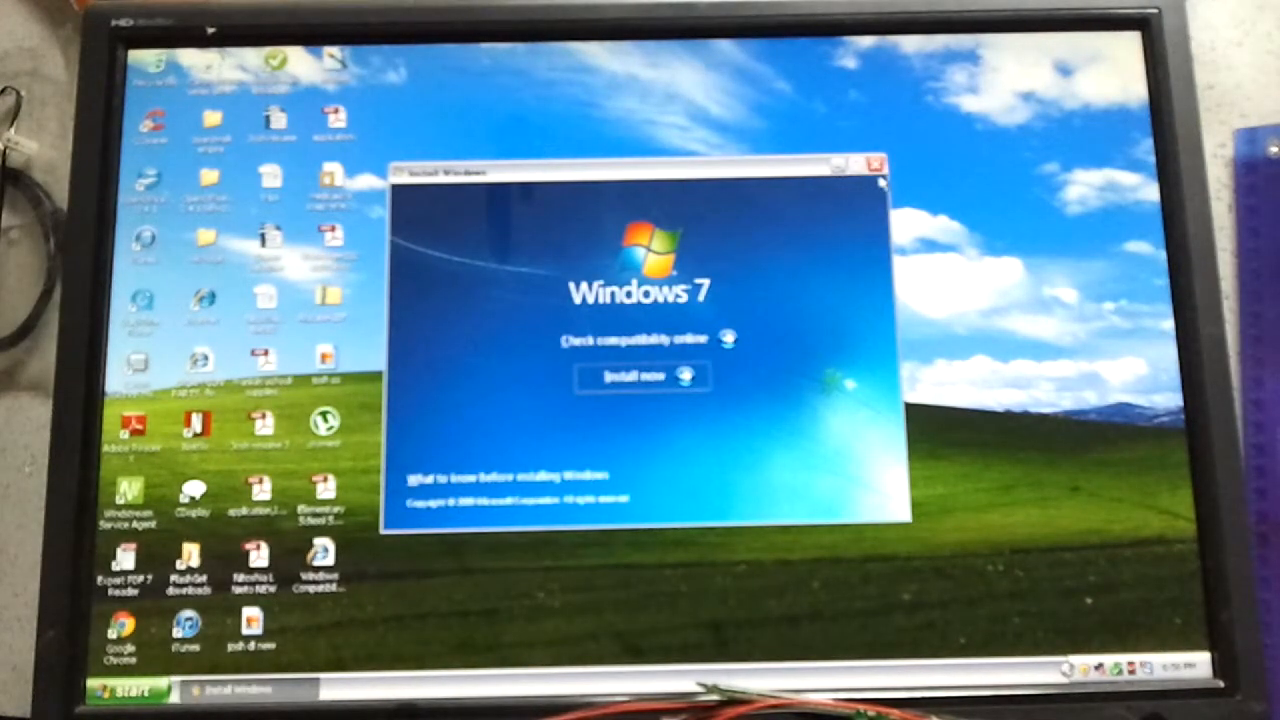
Close the Install Windows window and choose Don't Send on the Internet Explorer error.
click(876, 164)
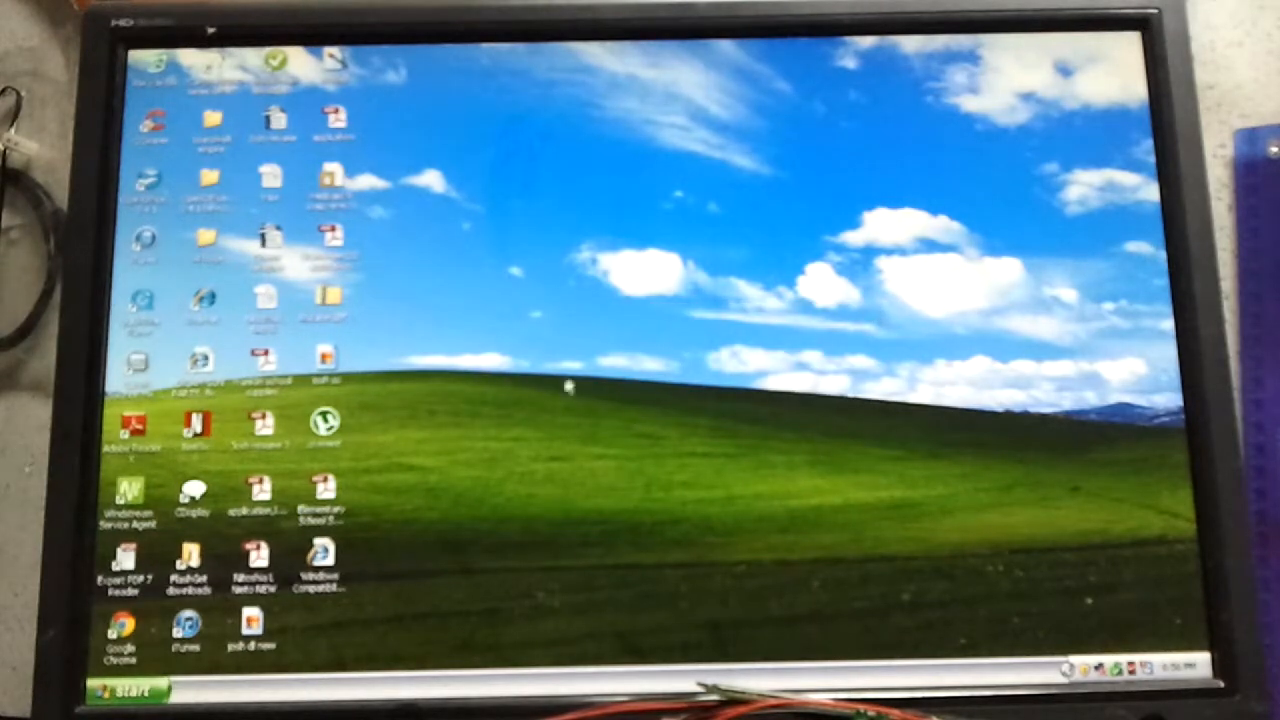
double_click(320, 564)
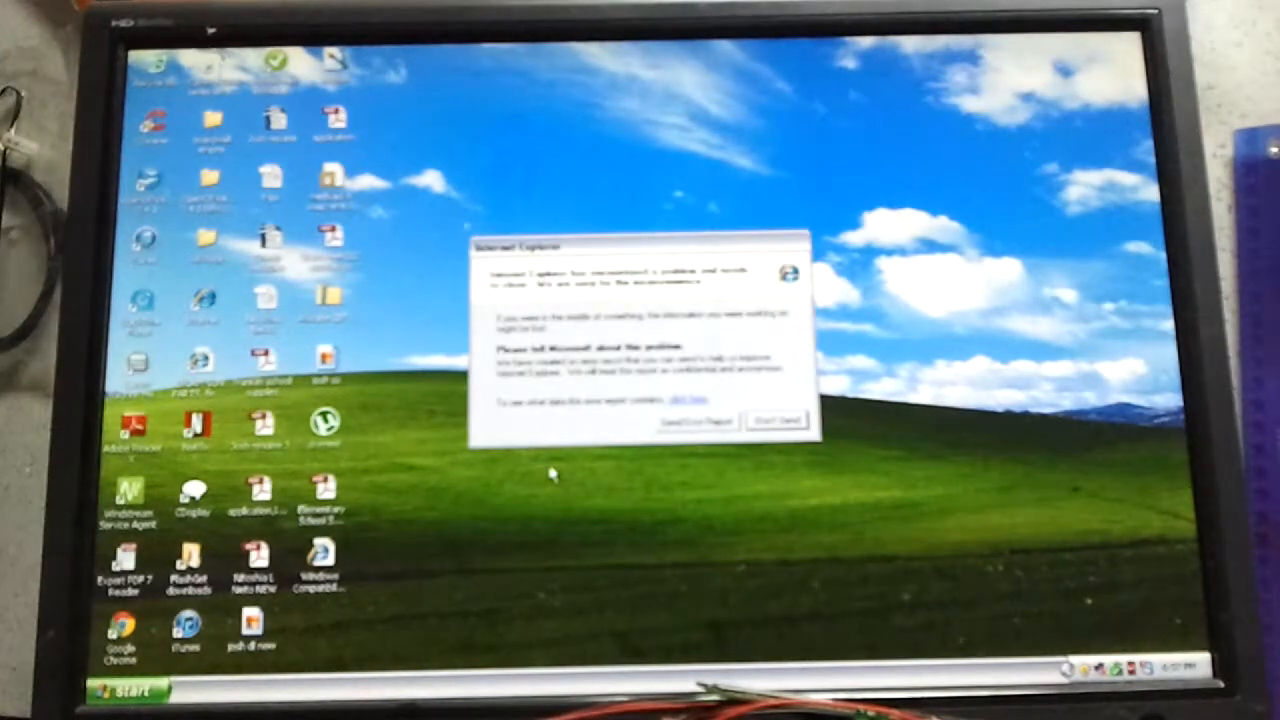
click(776, 420)
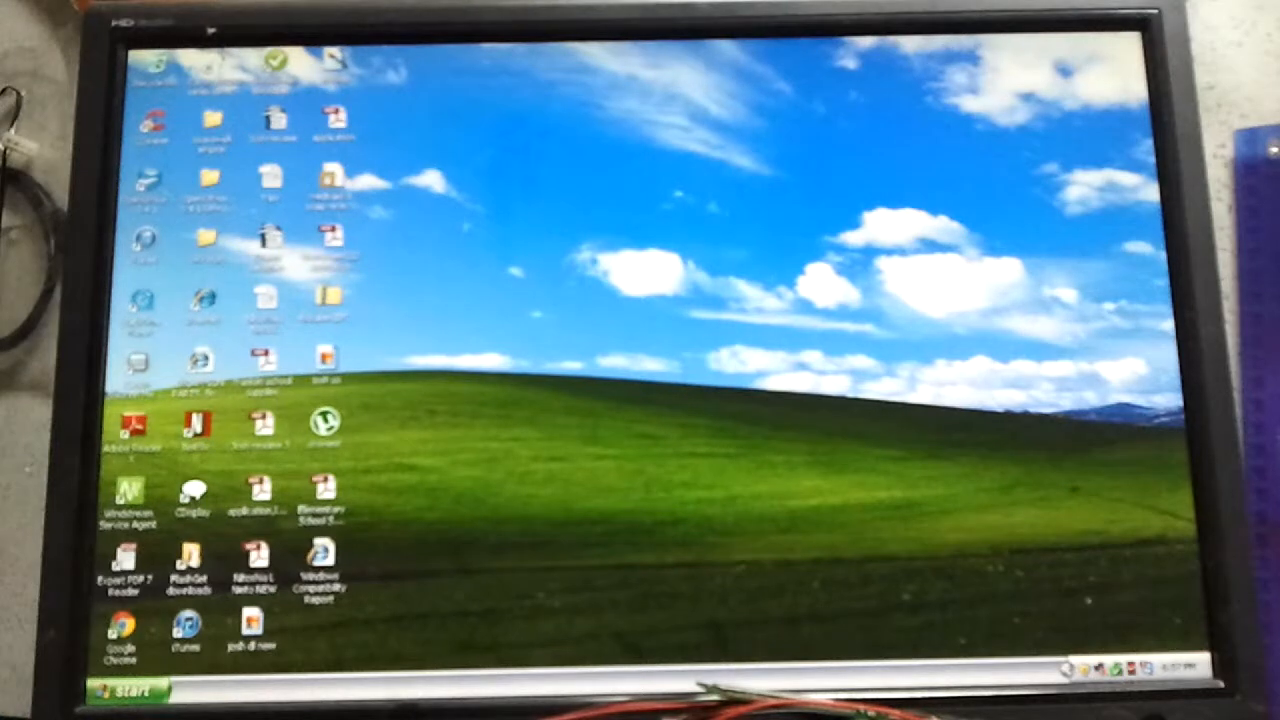